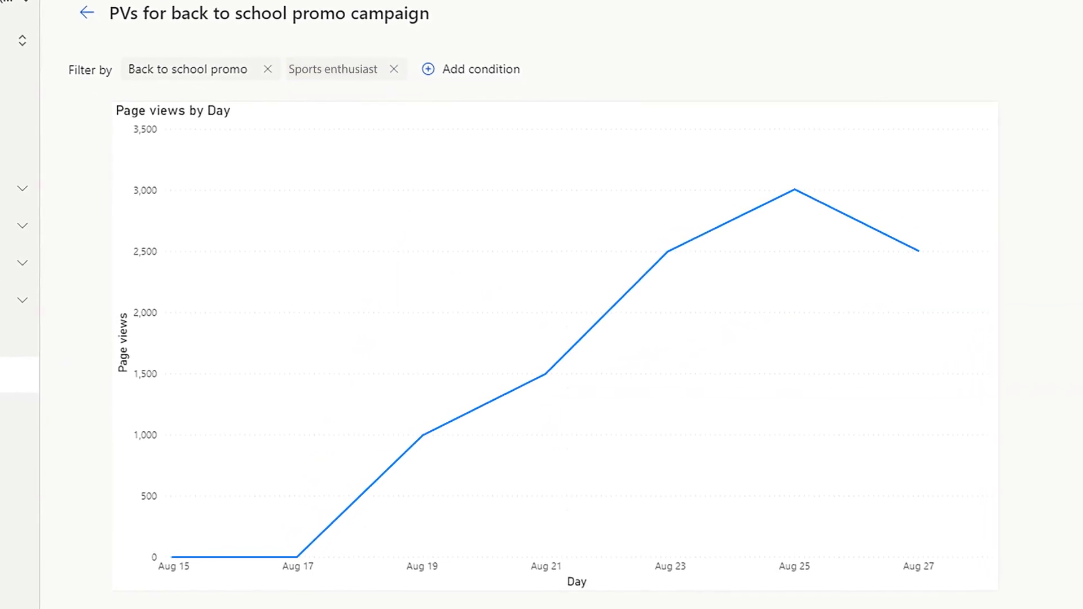
Step: Add Zip code 94536 as a third filter condition alongside Back to school promo and Sports enthusiast
left_click(428, 69)
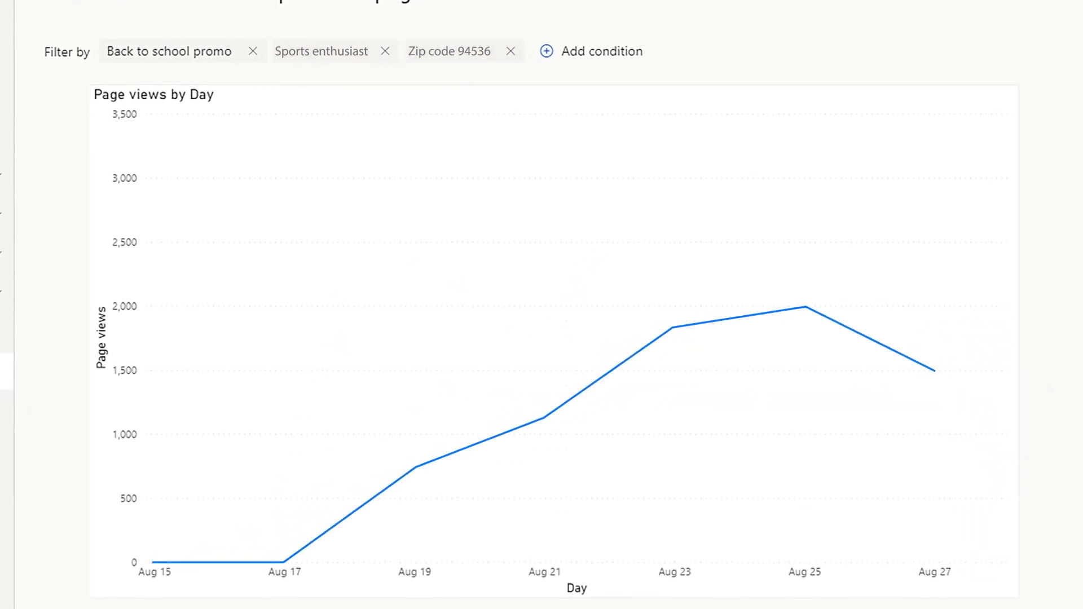